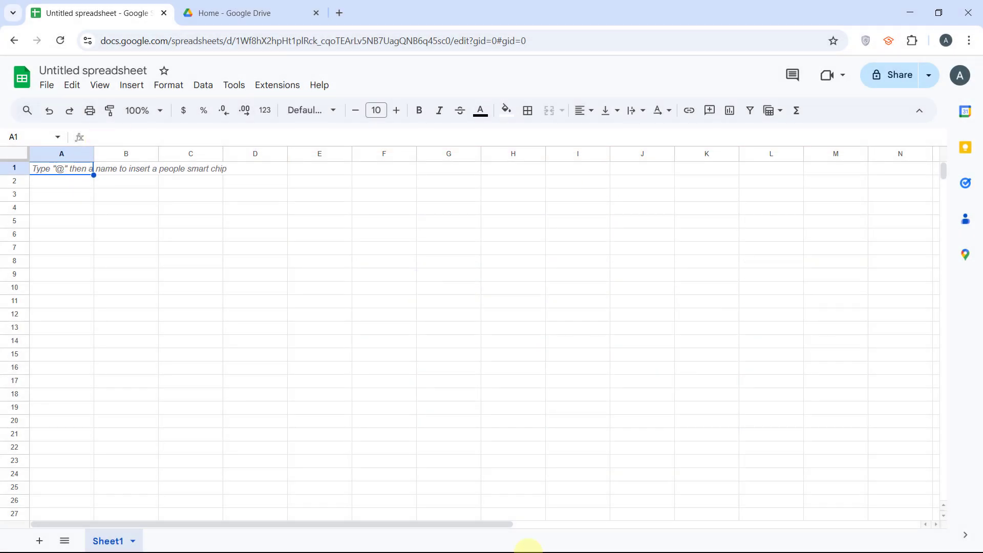
- Enter the column headers Name, Email, Course and Status in row 1
{"action": "type", "text": "Name"}
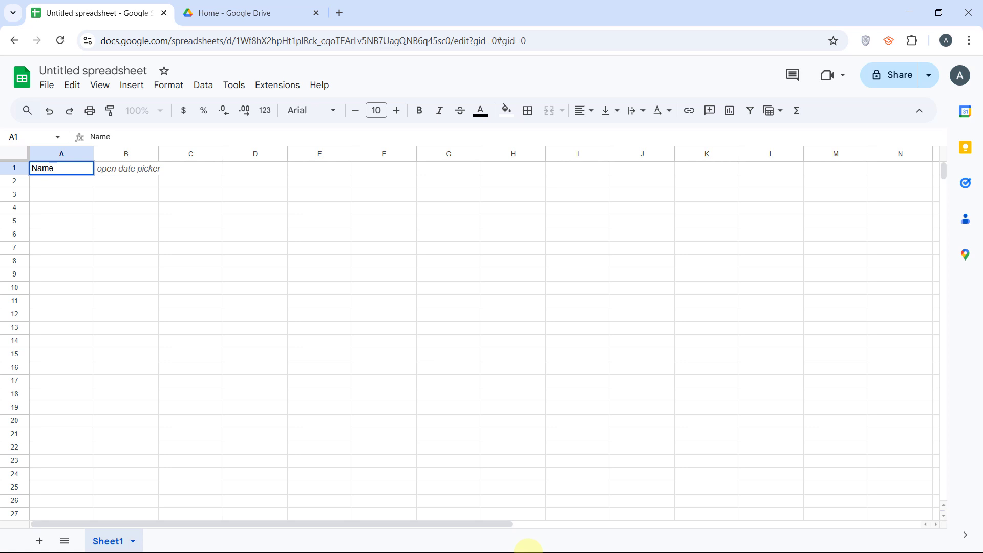
{"action": "type", "text": "Email"}
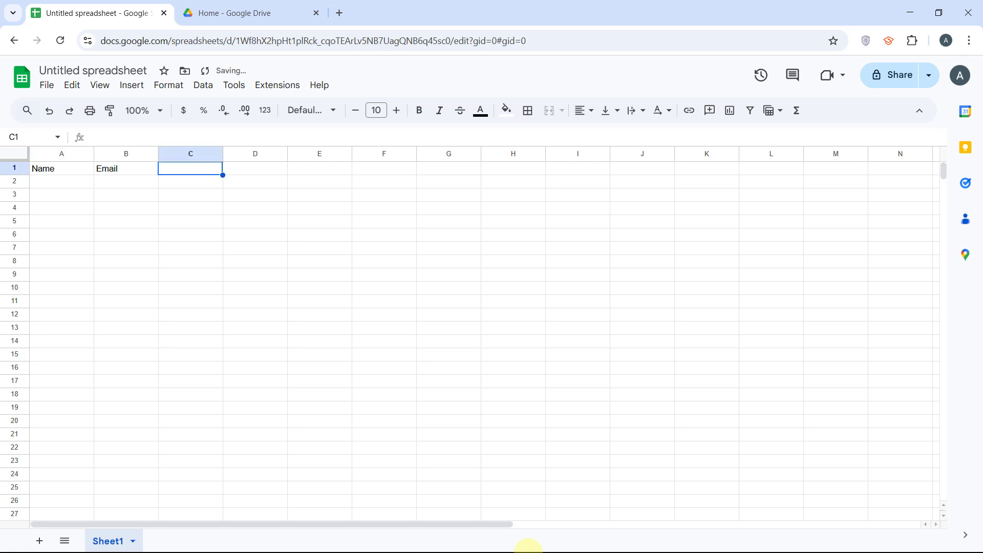
{"action": "type", "text": "Course"}
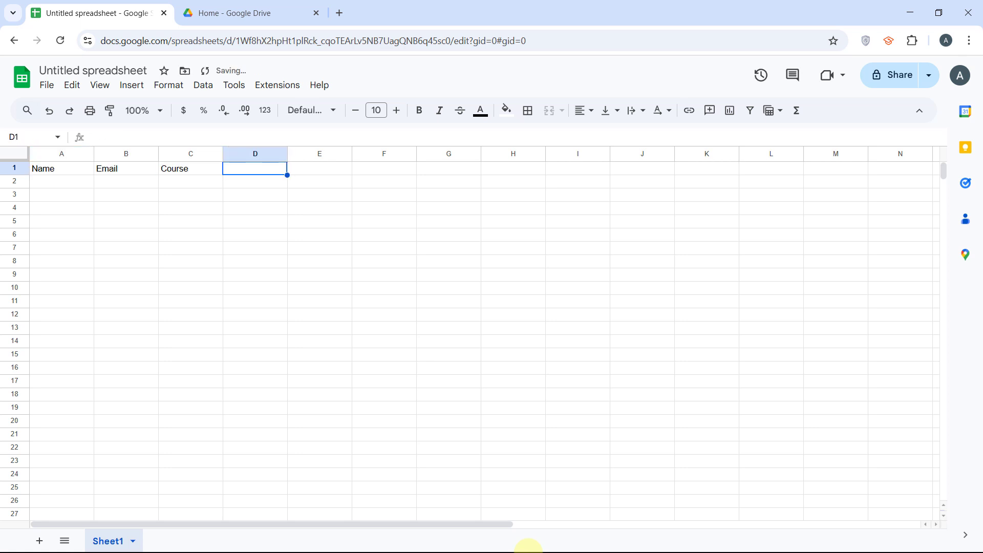
{"action": "type", "text": "Status"}
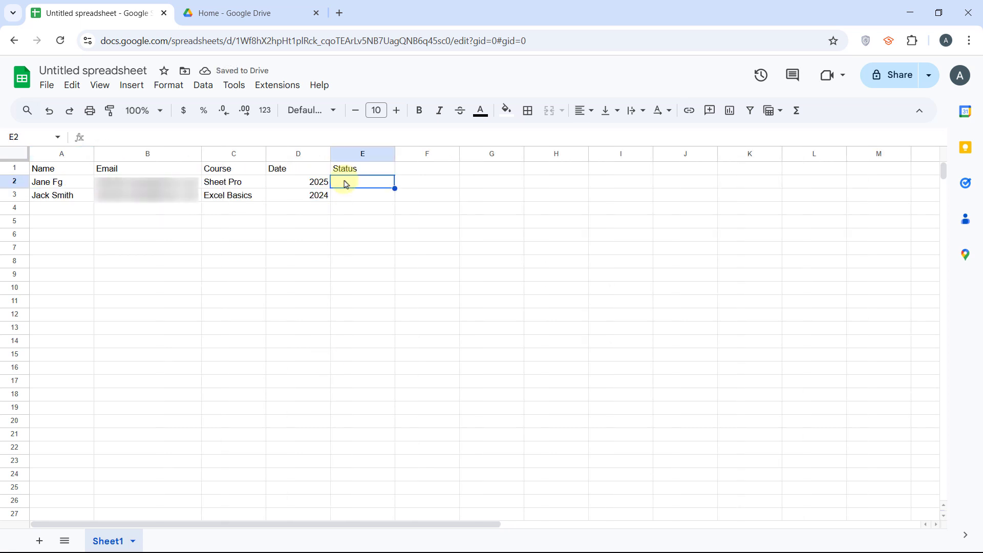
- Mark both participant rows with Send in the Status column
{"action": "type", "text": "Send"}
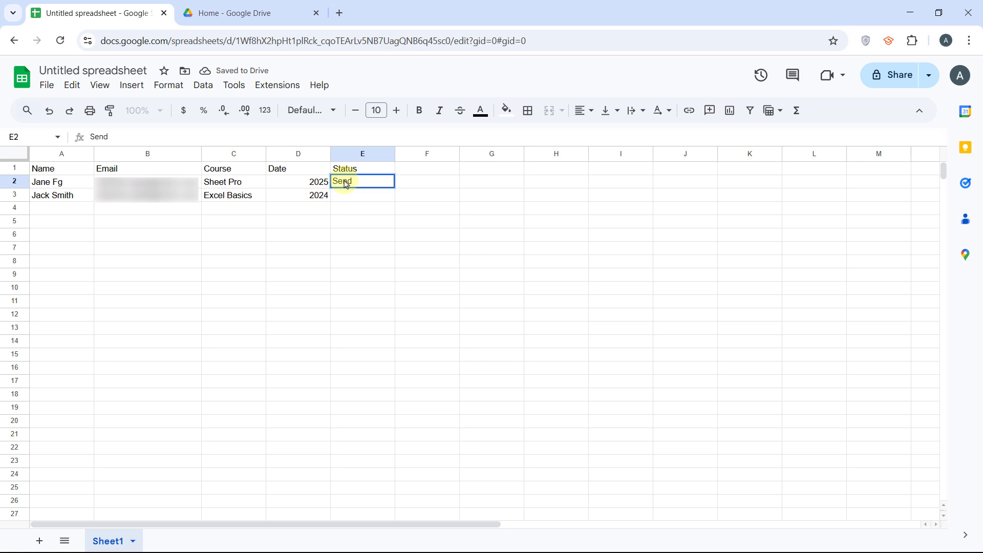
{"action": "key", "text": "enter"}
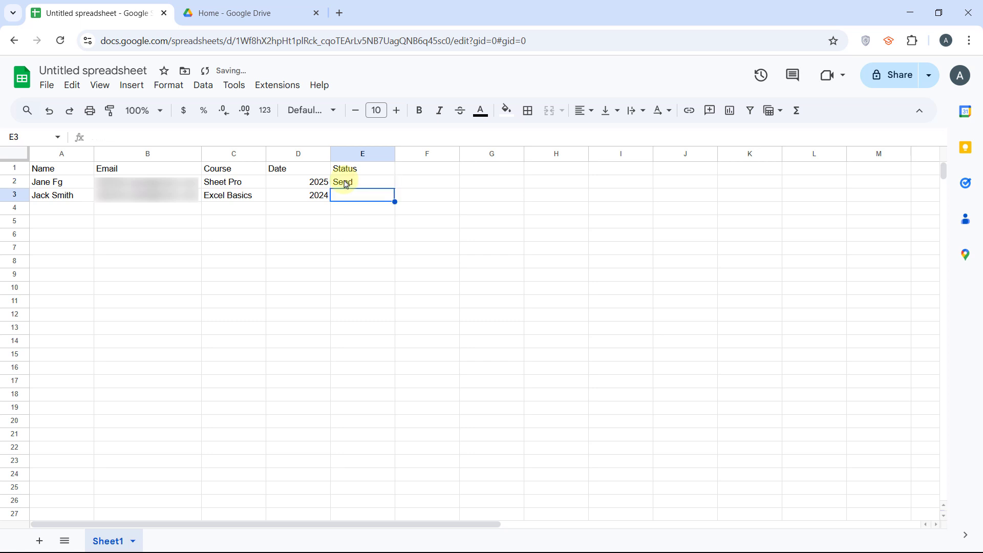
{"action": "mouse_move", "coordinate": [487, 209]}
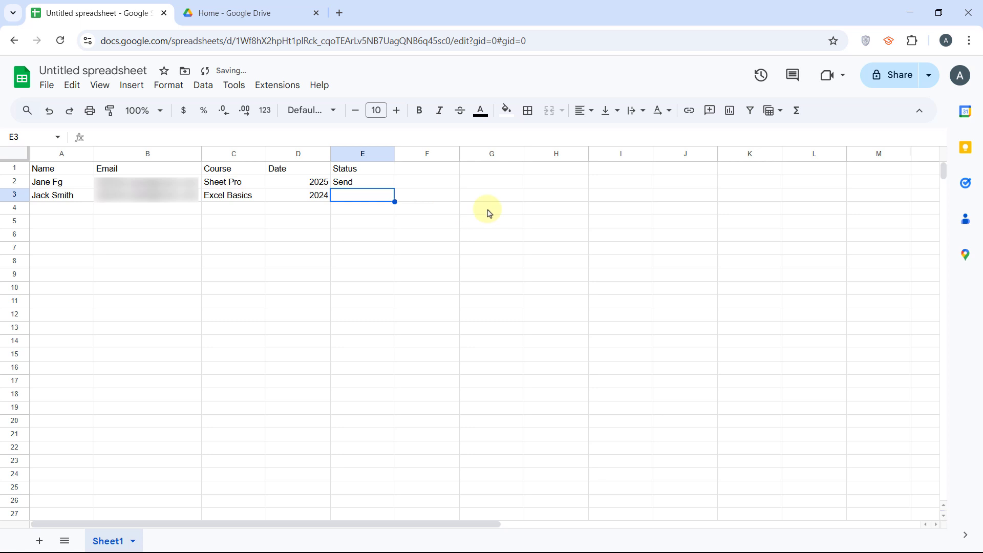
{"action": "type", "text": "Send"}
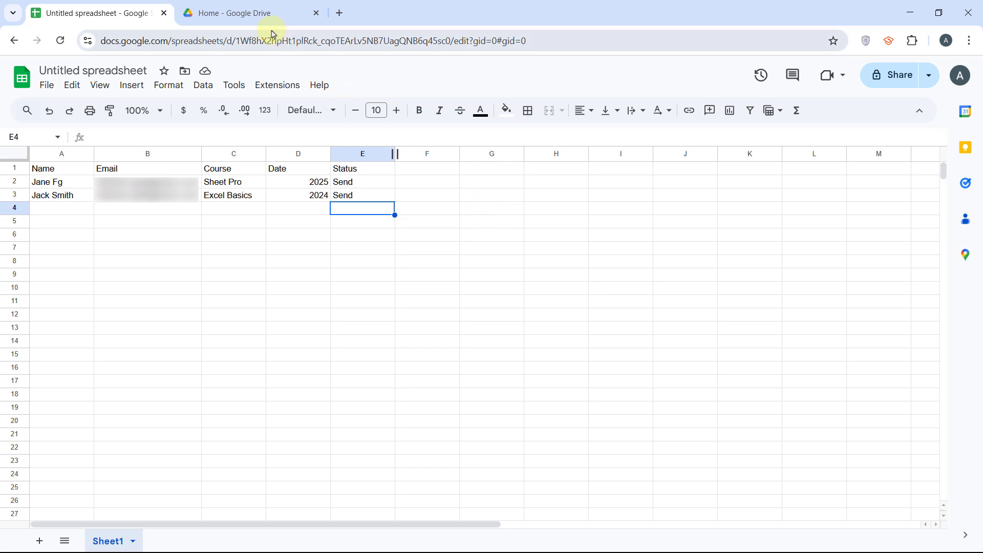
- Create a new blank Google Docs document from Drive and return to Drive
{"action": "left_click", "coordinate": [244, 12]}
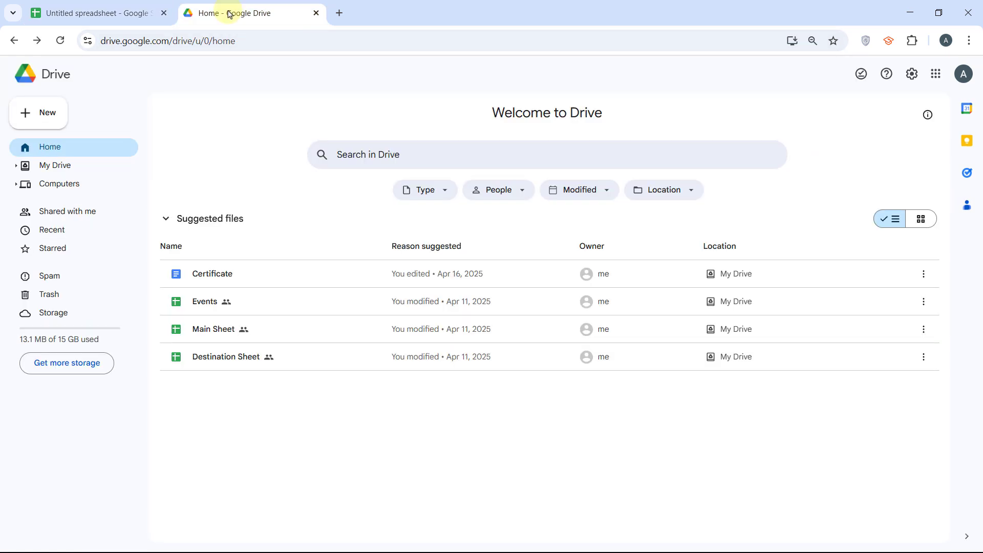
{"action": "left_click", "coordinate": [38, 112]}
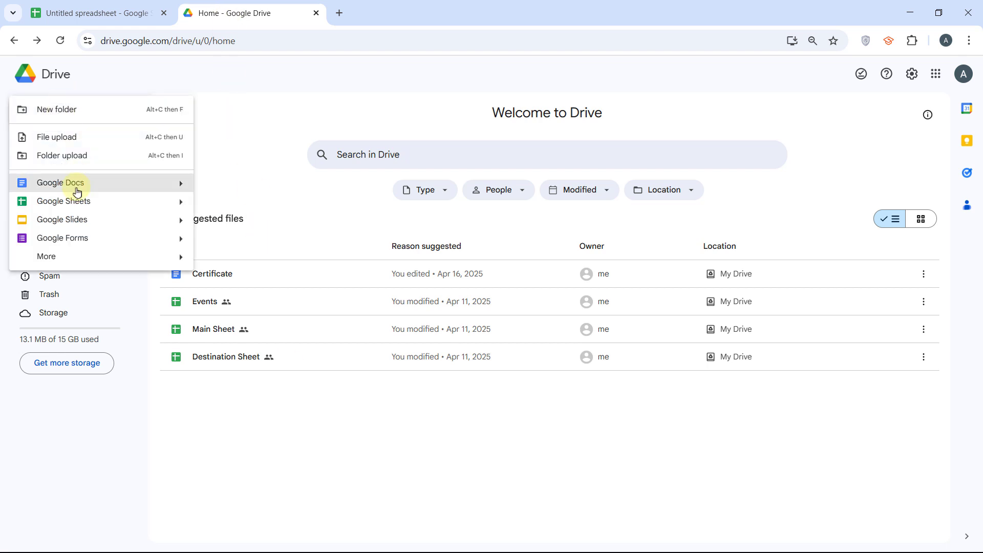
{"action": "left_click", "coordinate": [61, 182]}
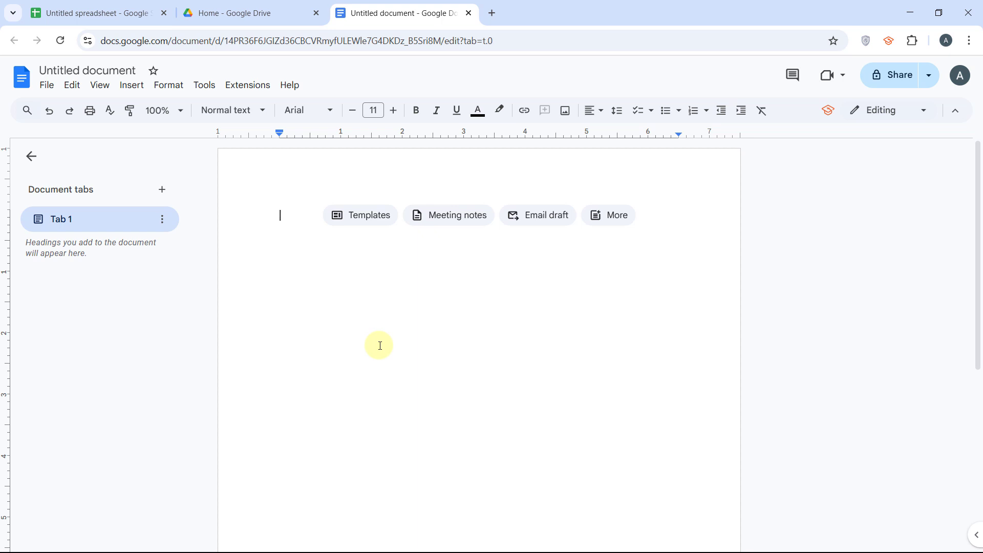
{"action": "left_click", "coordinate": [239, 13]}
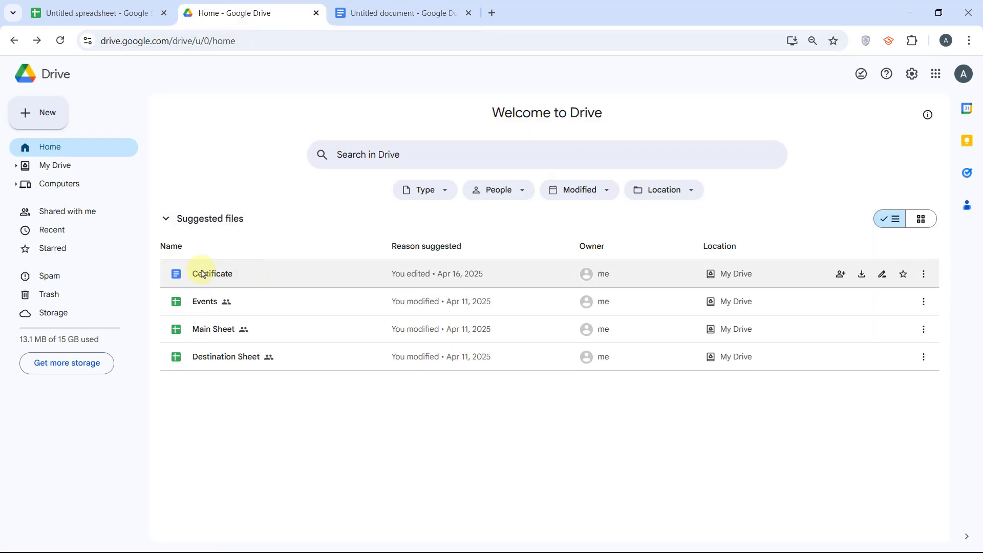
- Open the Certificate template document and zoom to 75% to see the whole page
{"action": "double_click", "coordinate": [211, 274]}
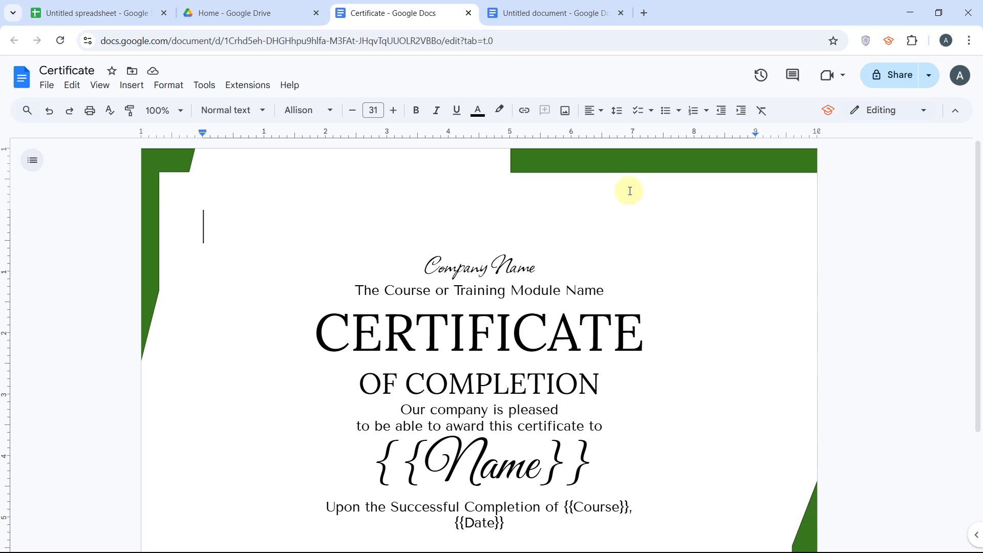
{"action": "left_click", "coordinate": [162, 111]}
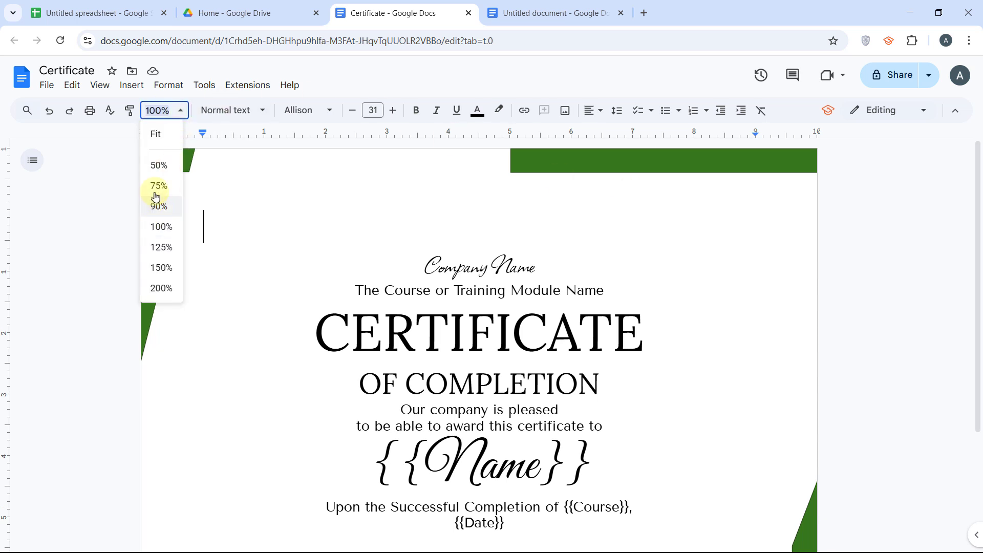
{"action": "left_click", "coordinate": [159, 185]}
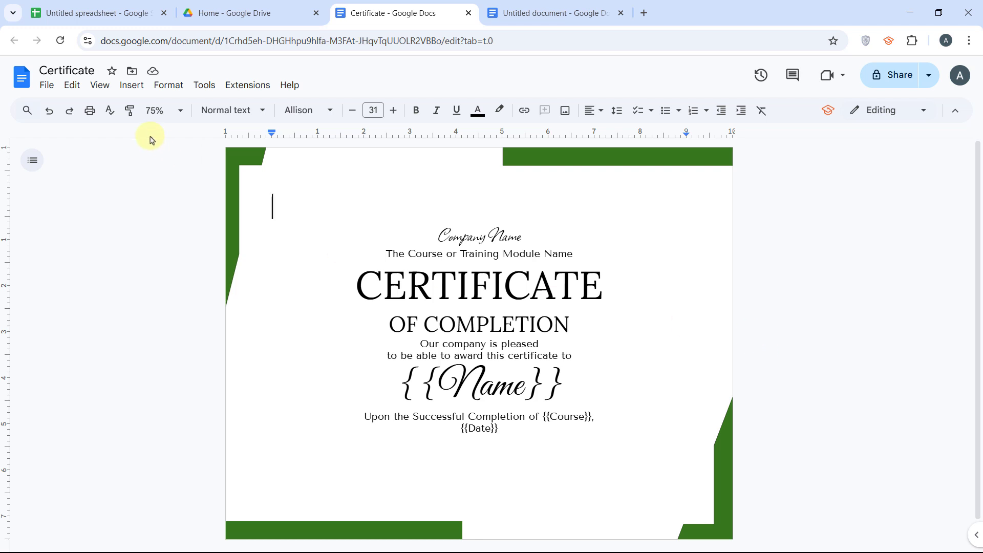
- Create a Drive folder named Certificates in My Drive and return to the spreadsheet
{"action": "left_click", "coordinate": [245, 12]}
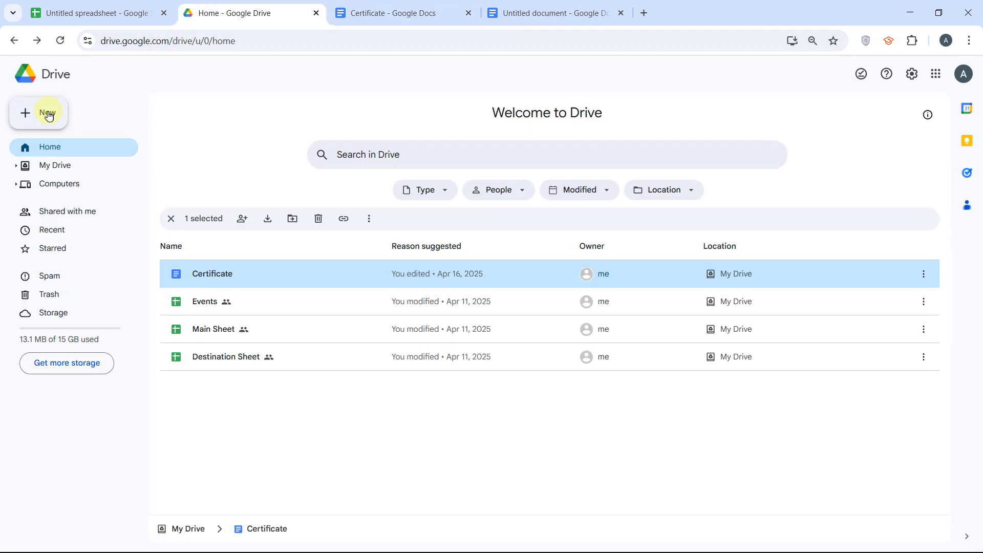
{"action": "left_click", "coordinate": [38, 113]}
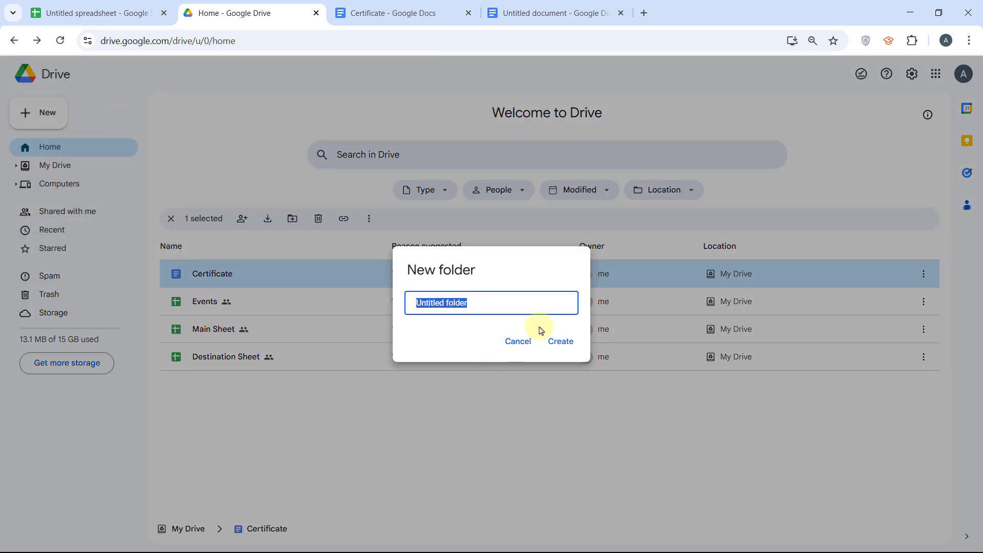
{"action": "type", "text": "Certificates"}
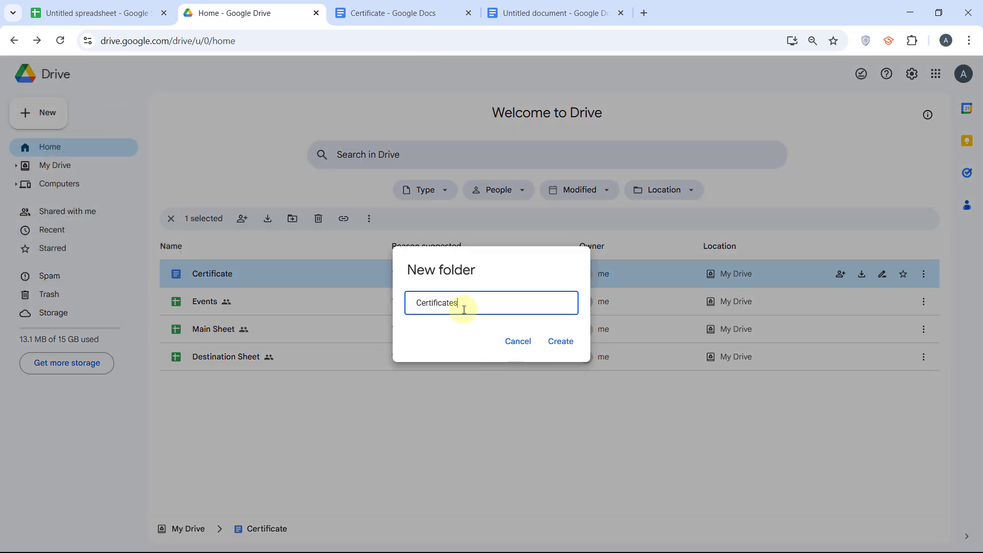
{"action": "left_click", "coordinate": [560, 342]}
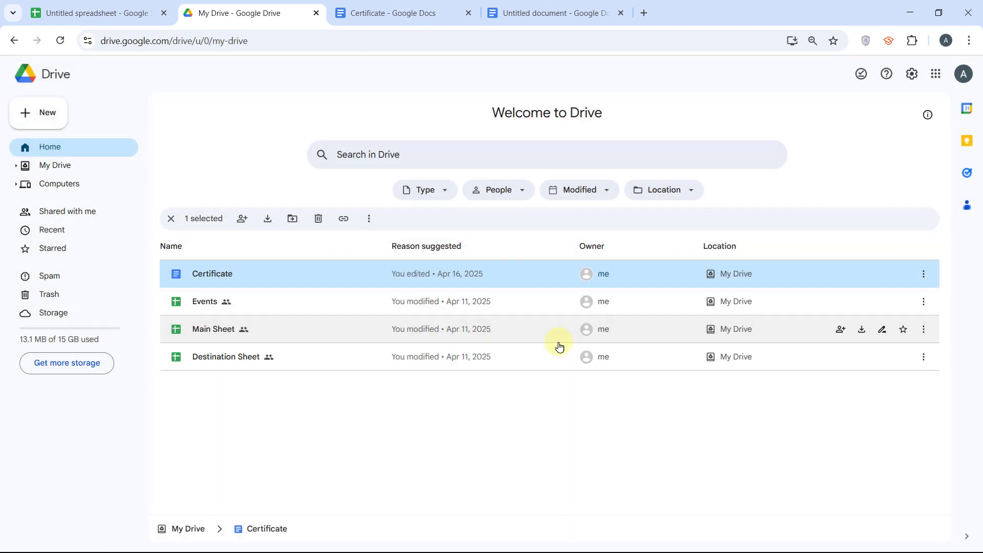
{"action": "left_click", "coordinate": [55, 165]}
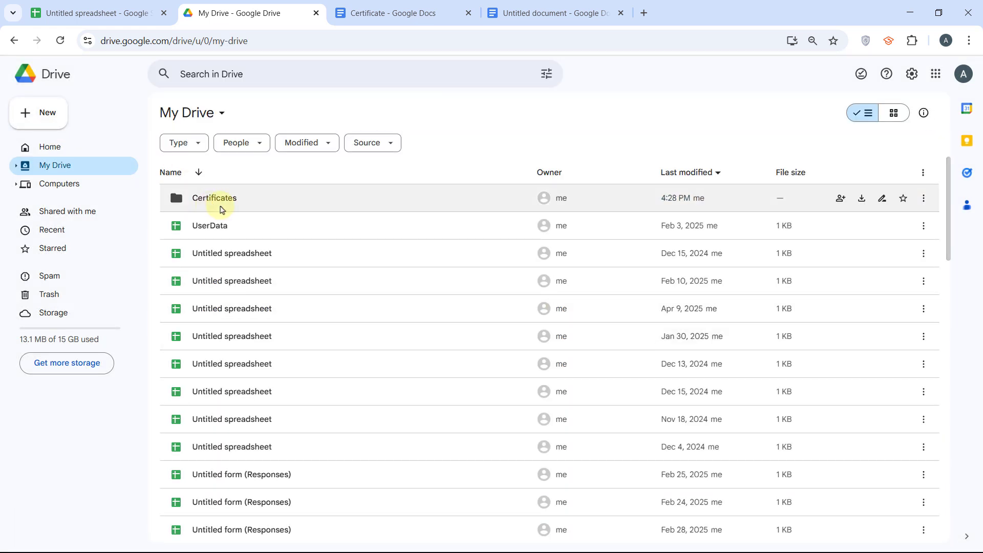
{"action": "left_click", "coordinate": [95, 12]}
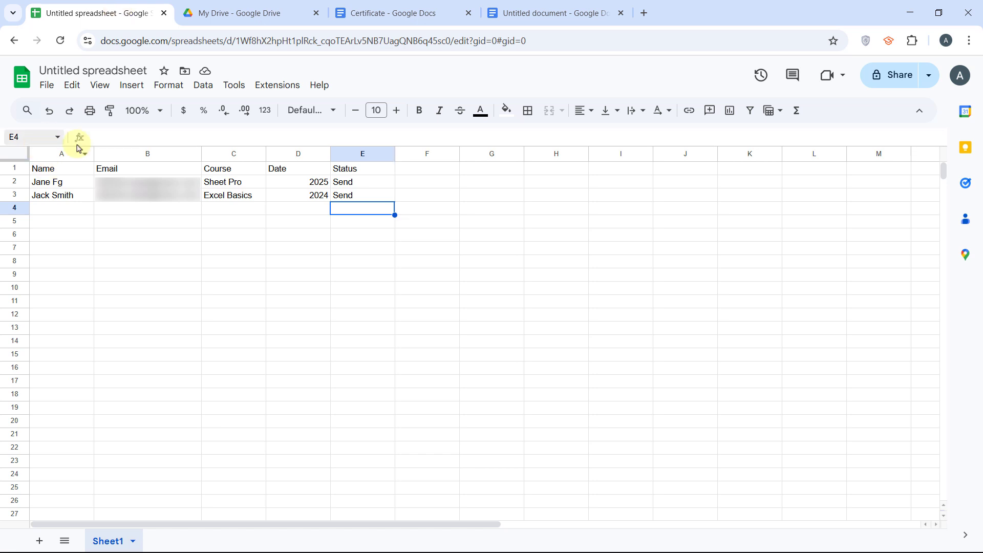
- Start an Apps Script project from Extensions and delete the default function code
{"action": "left_click", "coordinate": [276, 85]}
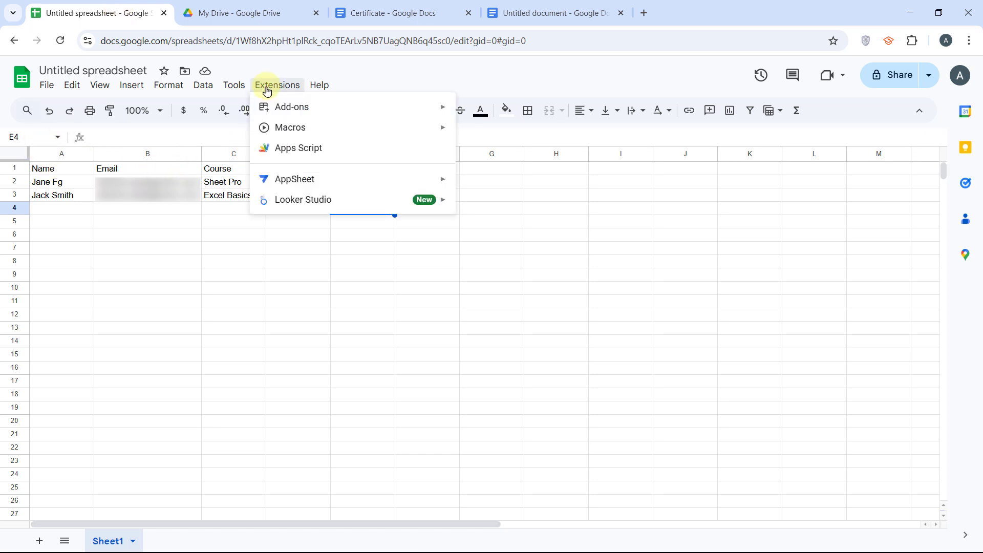
{"action": "left_click", "coordinate": [298, 148]}
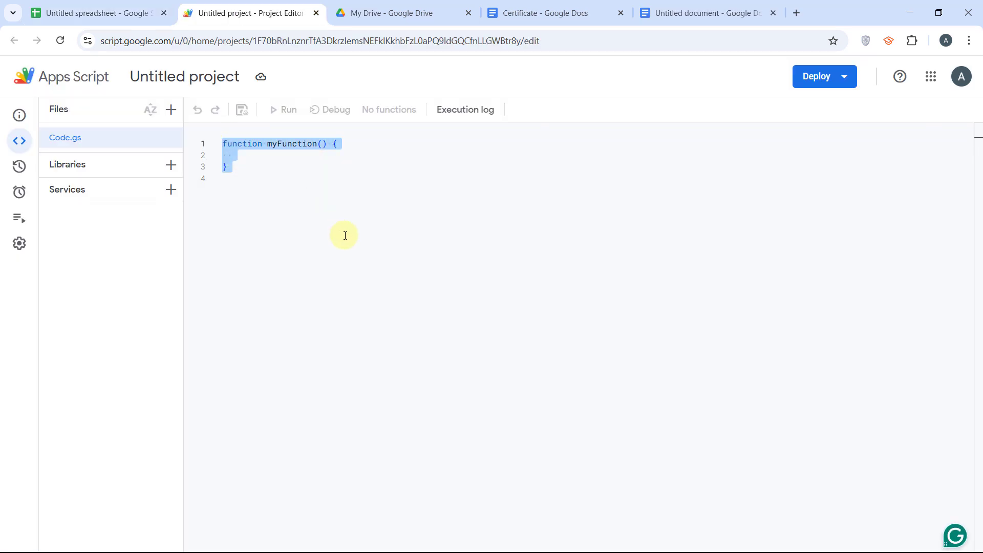
{"action": "key", "text": "Delete"}
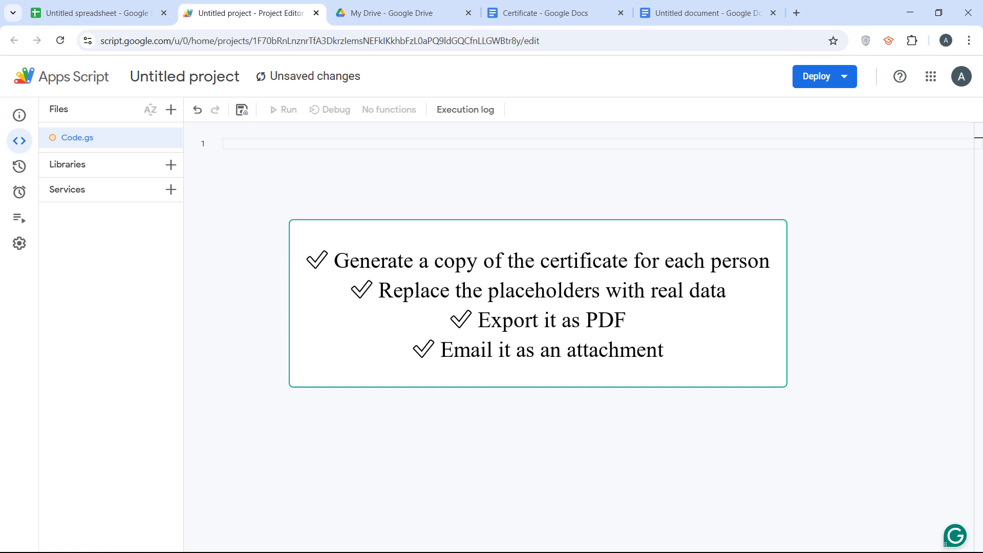
- Paste the generateAndSendCertificates script into Code.gs and select the YOUR_TEMPLATE_ID placeholder
{"action": "left_click", "coordinate": [251, 143]}
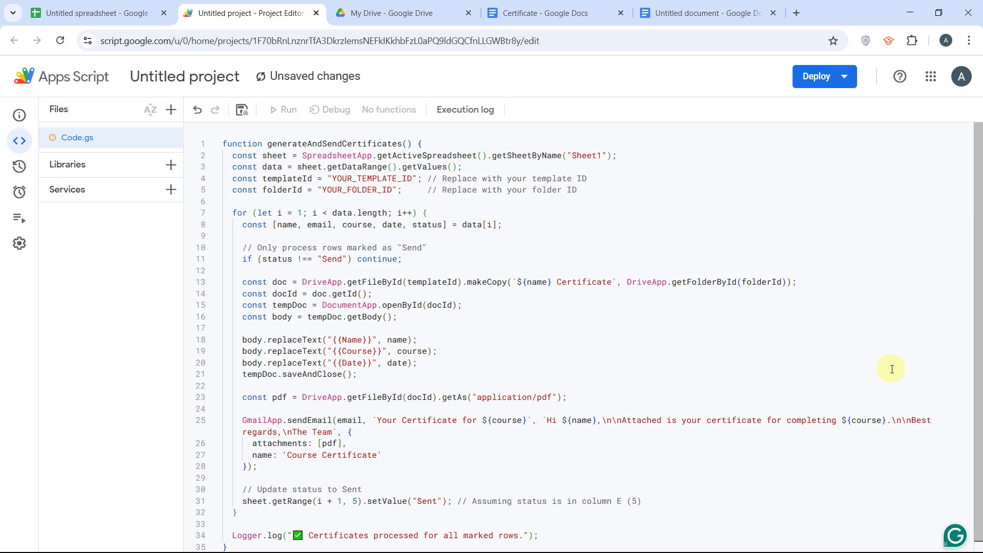
{"action": "double_click", "coordinate": [584, 156]}
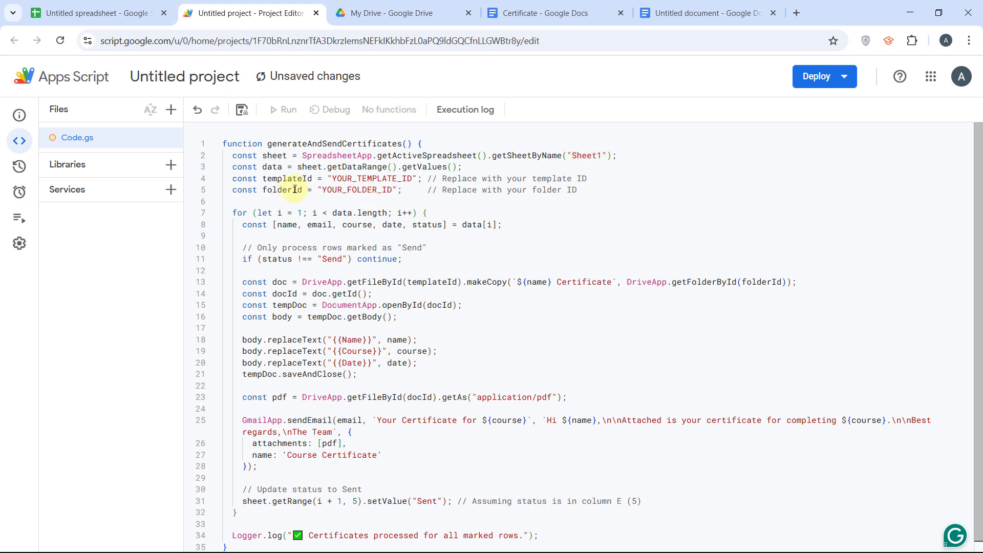
{"action": "double_click", "coordinate": [368, 178]}
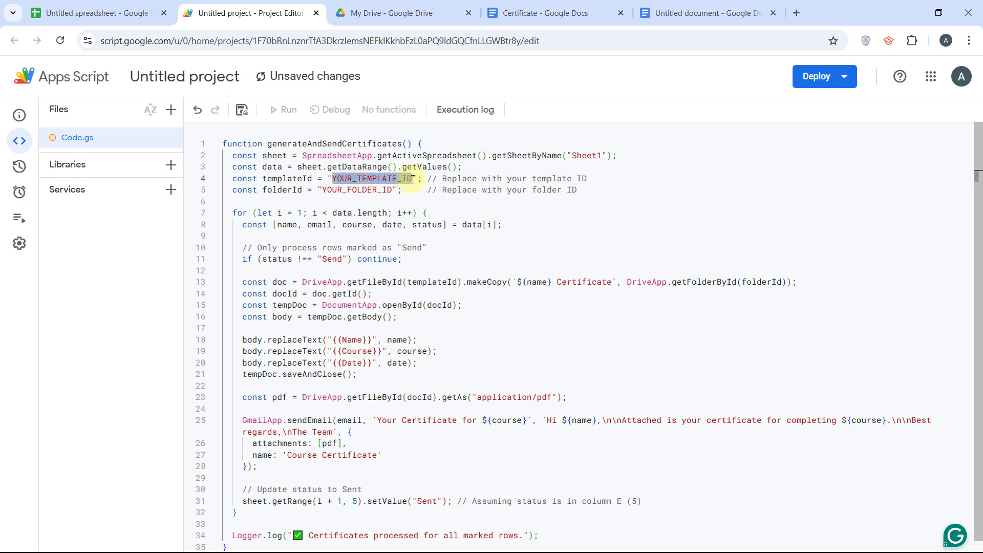
- Paste the Certificate document's ID into templateId and select the YOUR_FOLDER_ID placeholder
{"action": "left_click", "coordinate": [537, 13]}
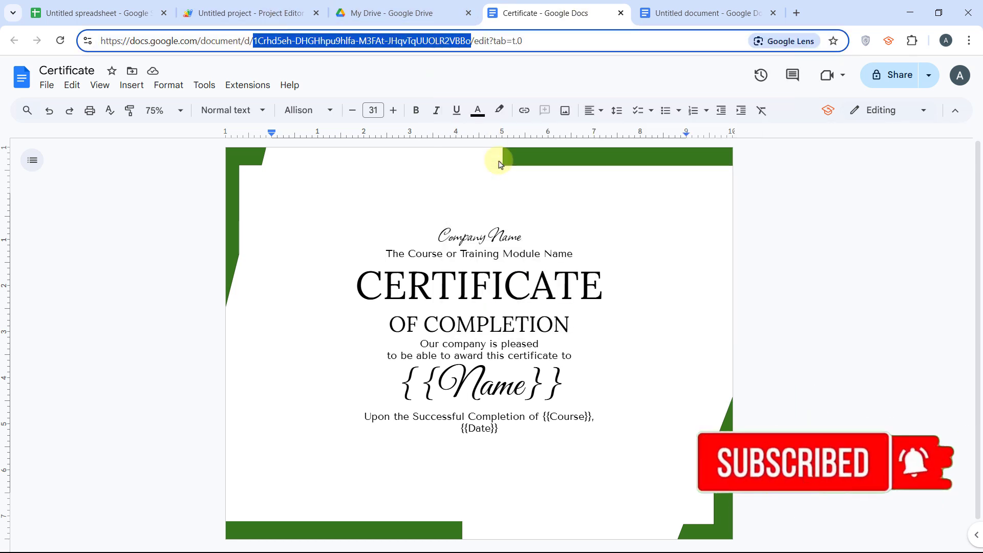
{"action": "left_click", "coordinate": [251, 12]}
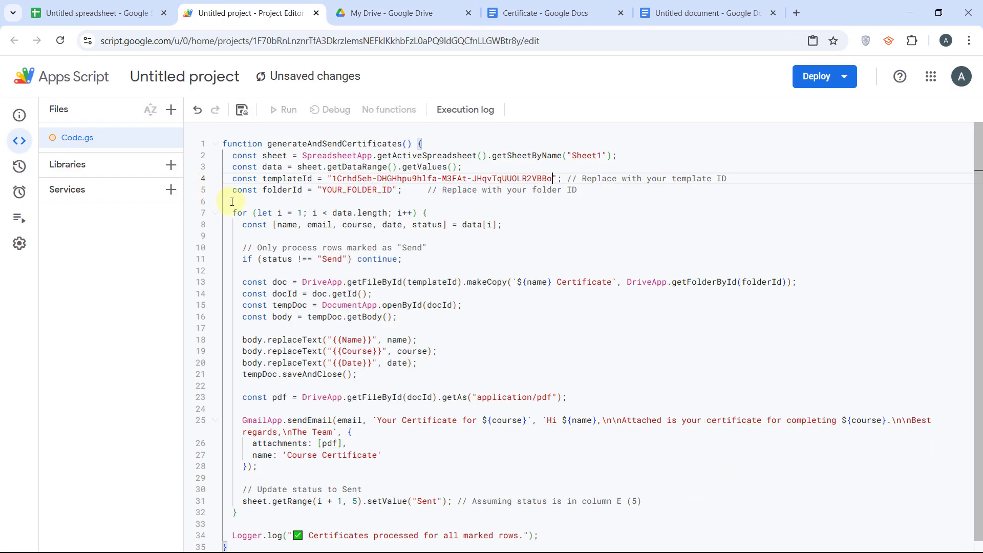
{"action": "double_click", "coordinate": [359, 190]}
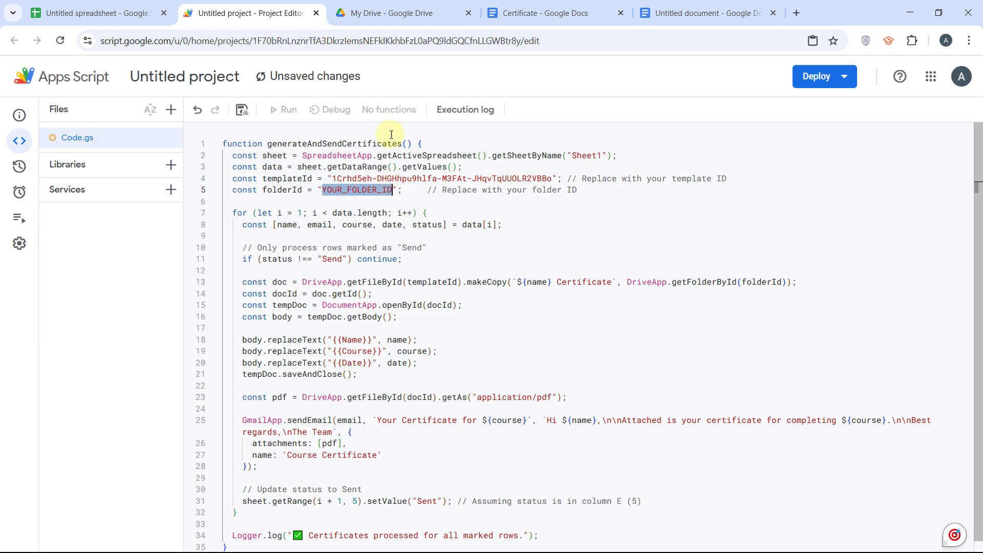
- Open the Certificates folder in Drive to read its folder ID from the URL
{"action": "left_click", "coordinate": [389, 13]}
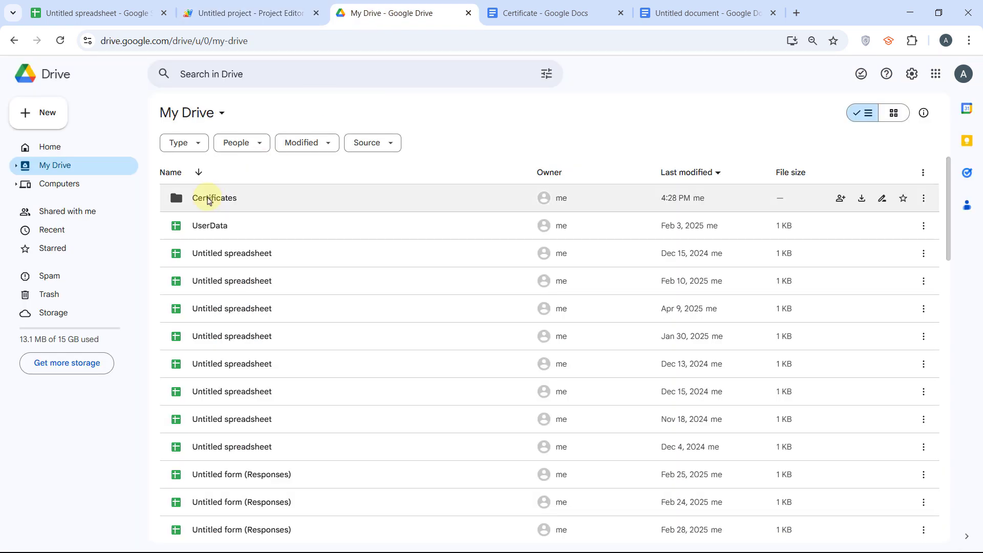
{"action": "double_click", "coordinate": [214, 198]}
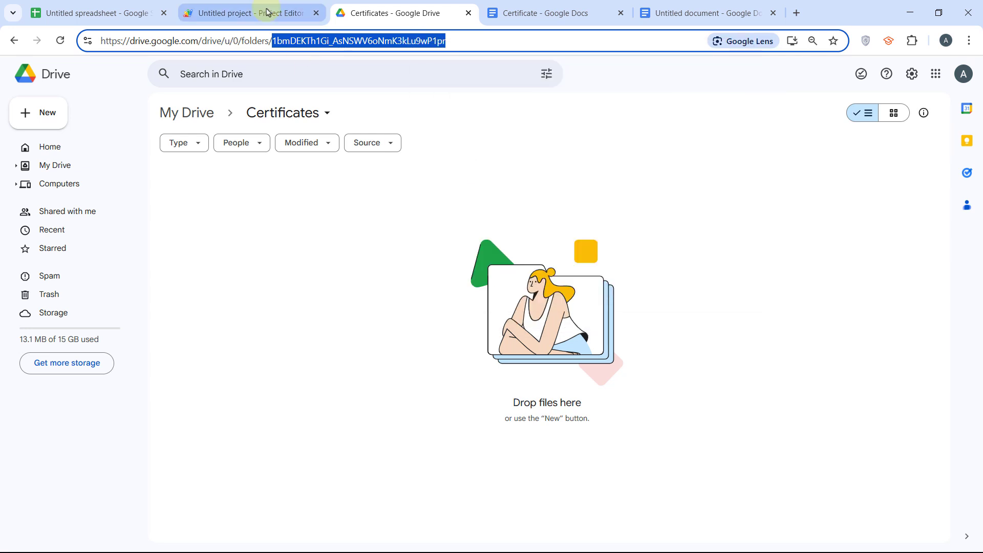
- Paste the Certificates folder ID into folderId, save the project and copy the function name
{"action": "left_click", "coordinate": [251, 12]}
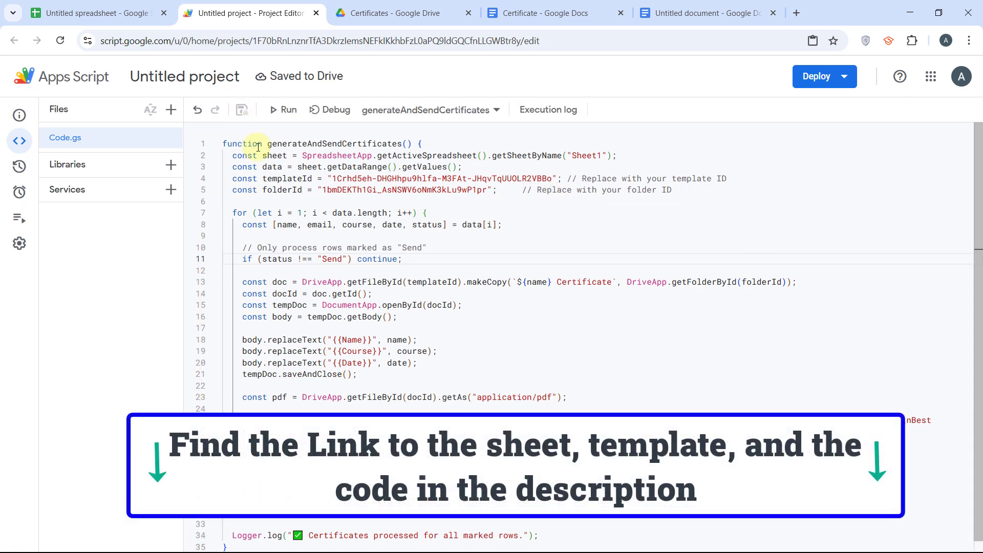
{"action": "right_click", "coordinate": [333, 144]}
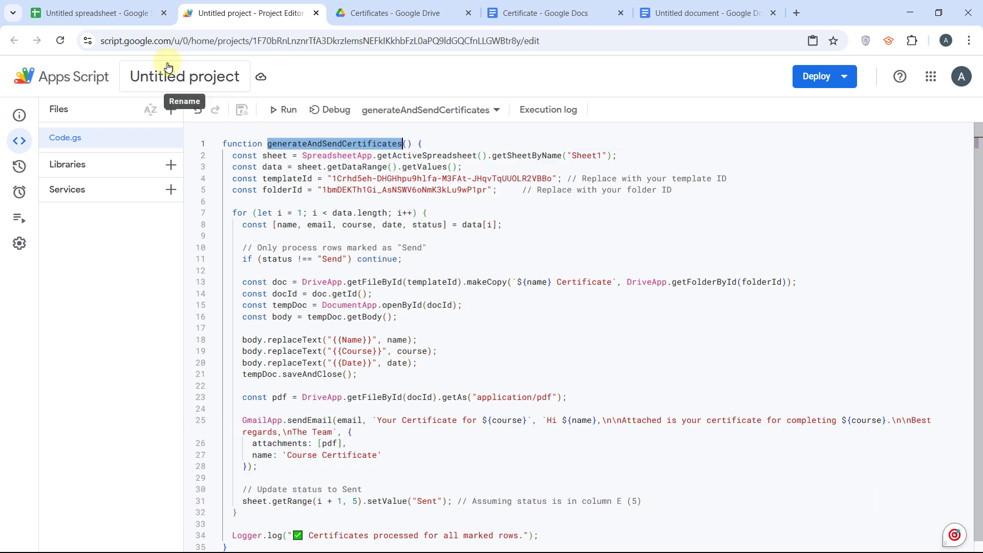
- Return to the student spreadsheet and bring up the Insert menu
{"action": "left_click", "coordinate": [94, 13]}
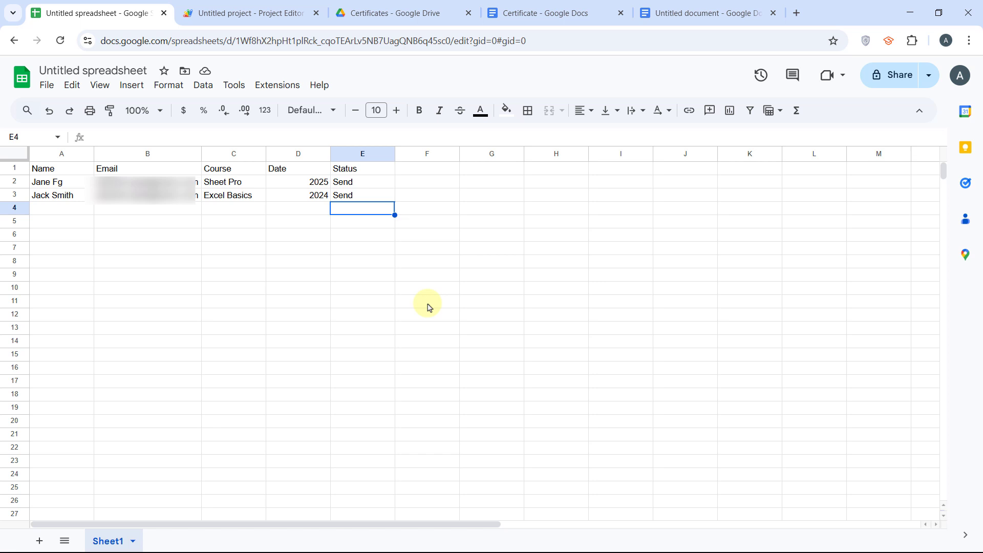
{"action": "left_click", "coordinate": [131, 85]}
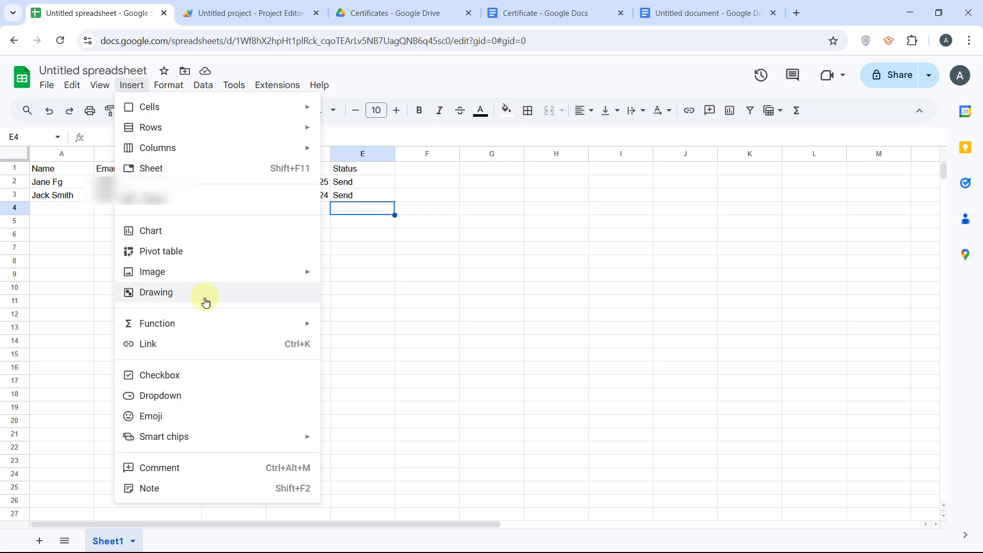
- Draw a red rounded rectangle labelled Send Certificate in white and save it onto the sheet
{"action": "left_click", "coordinate": [155, 292]}
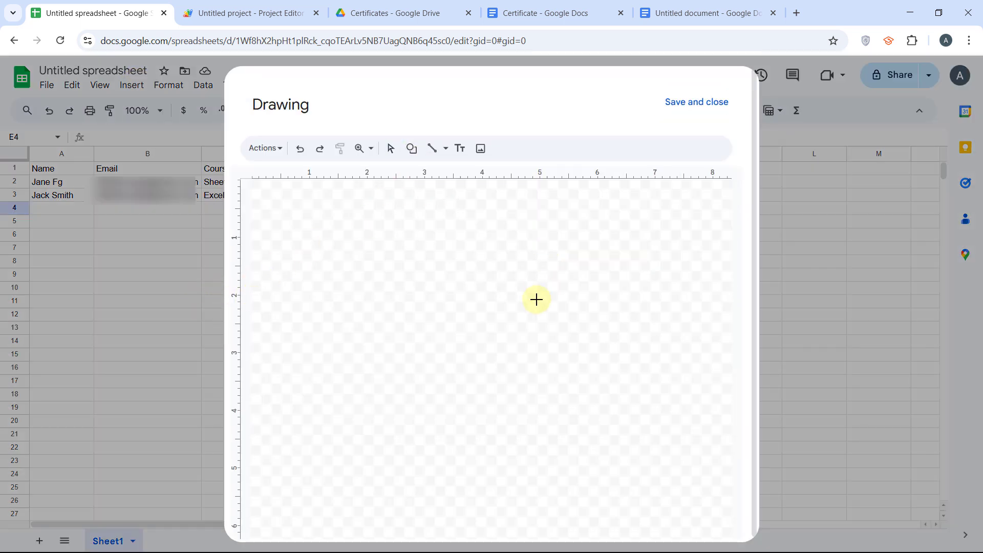
{"action": "left_click_drag", "start_coordinate": [412, 230], "coordinate": [536, 279]}
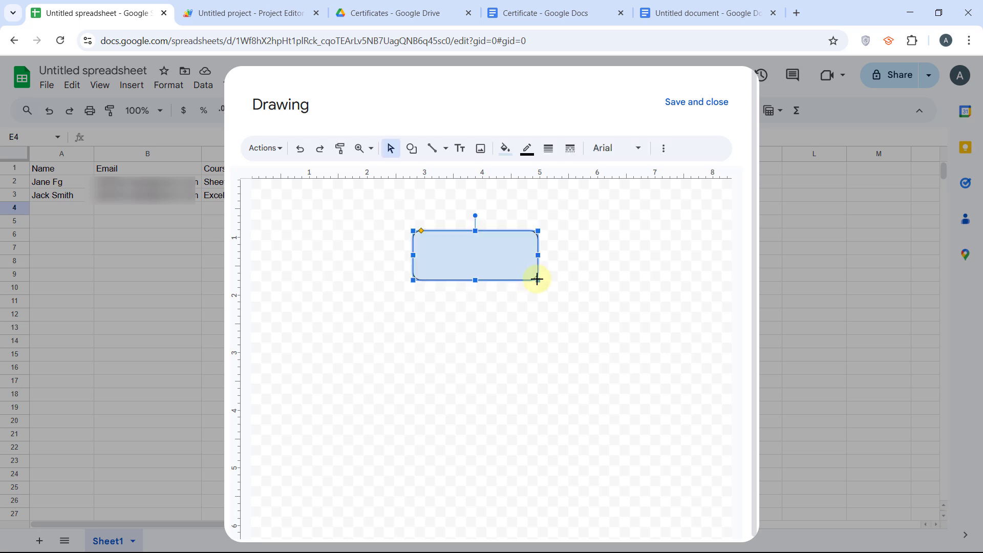
{"action": "left_click", "coordinate": [526, 148]}
{"action": "type", "text": "Send Certificate"}
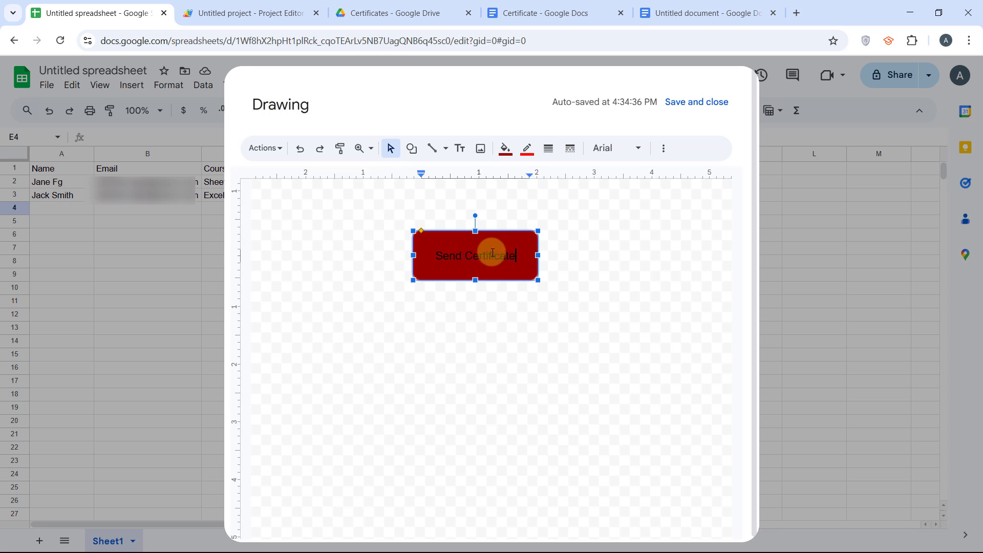
{"action": "left_click", "coordinate": [472, 174]}
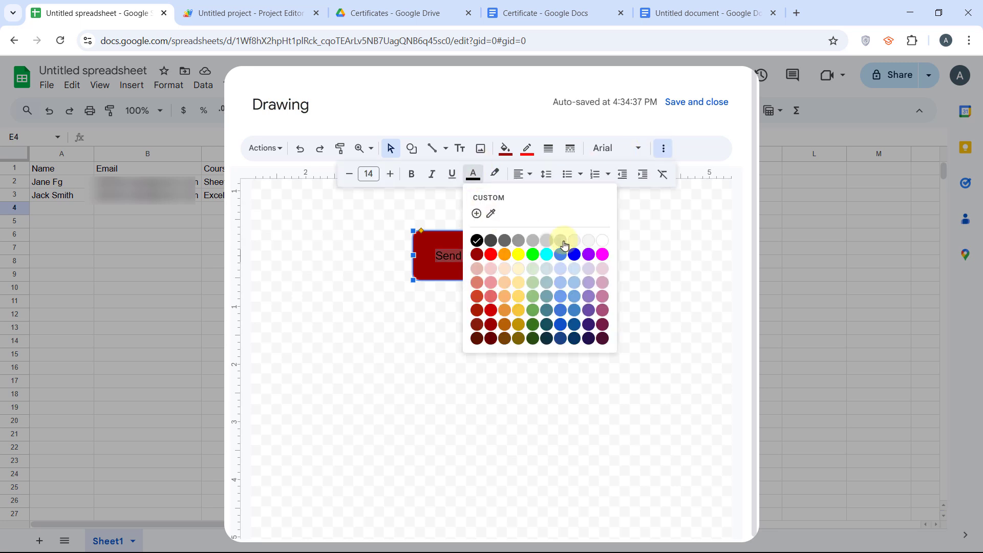
{"action": "left_click", "coordinate": [601, 240]}
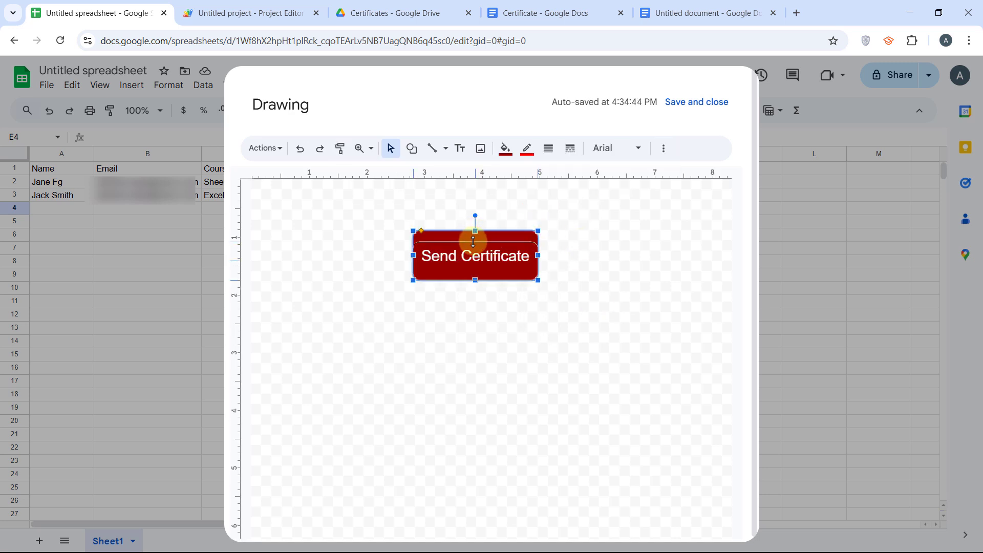
{"action": "left_click", "coordinate": [696, 102]}
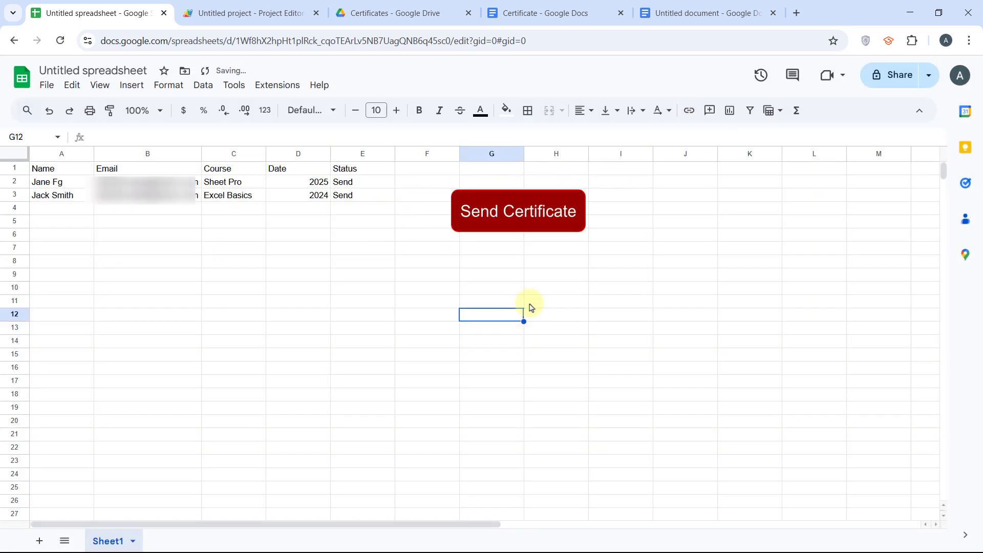
- Assign the generateAndSendCertificates script to the Send Certificate button drawing
{"action": "left_click", "coordinate": [519, 211]}
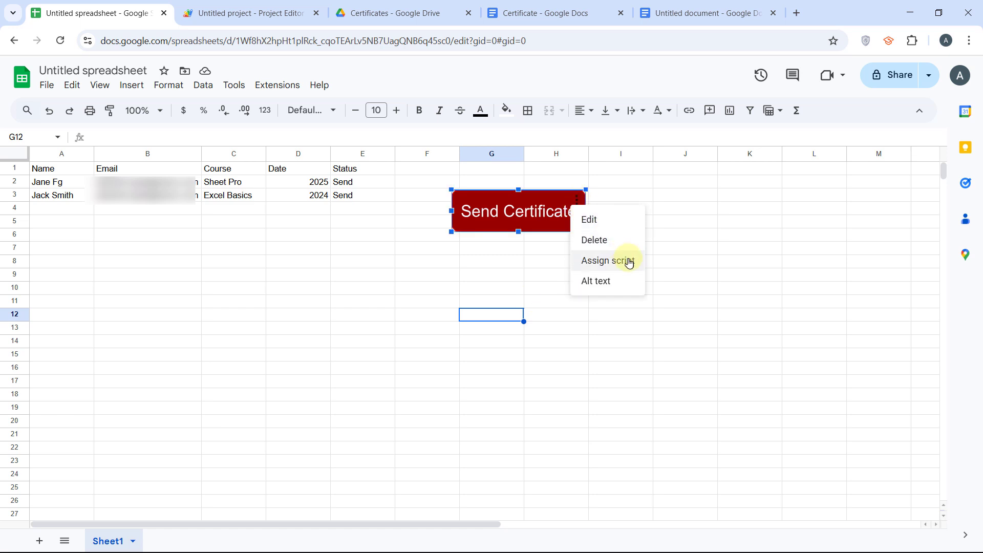
{"action": "left_click", "coordinate": [606, 260]}
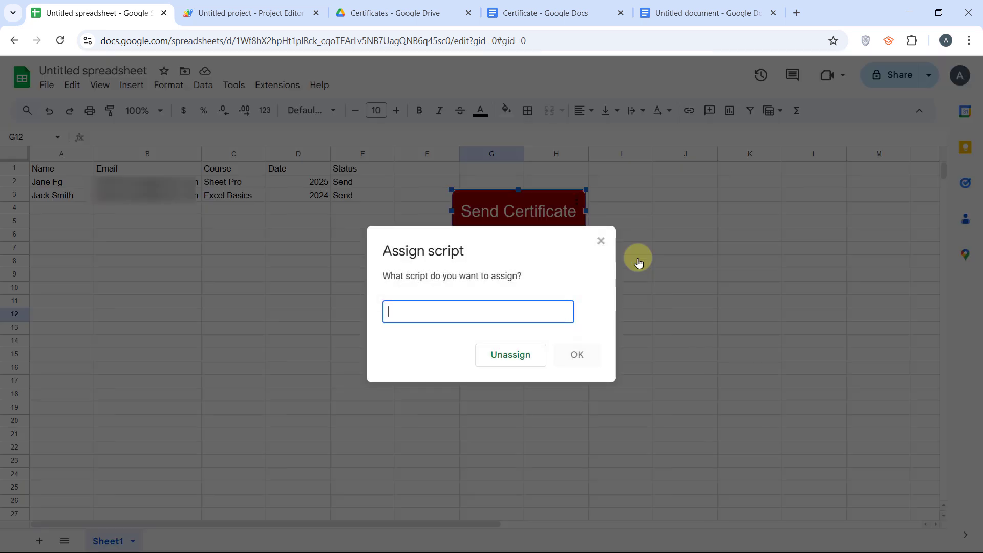
{"action": "right_click", "coordinate": [478, 311]}
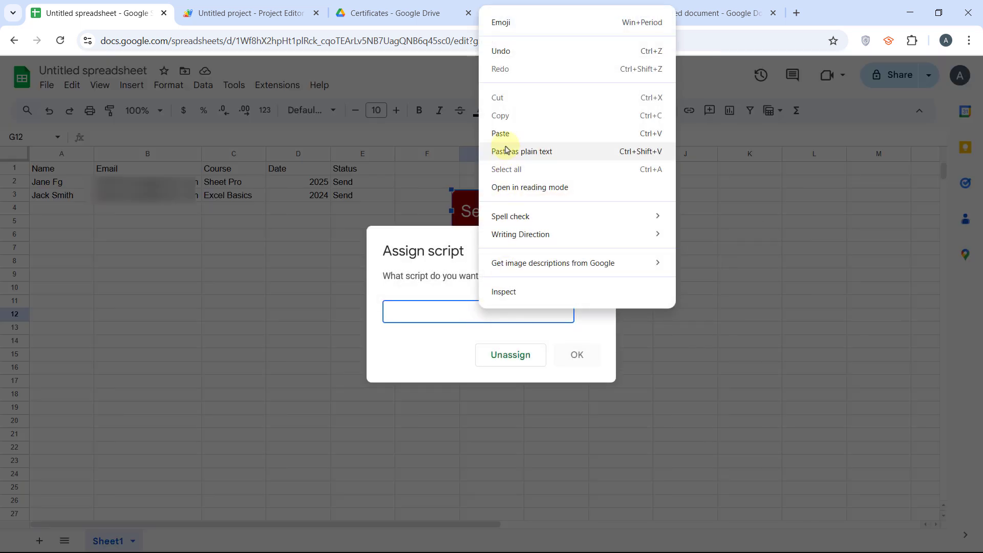
{"action": "type", "text": "generateAndSendCertificates"}
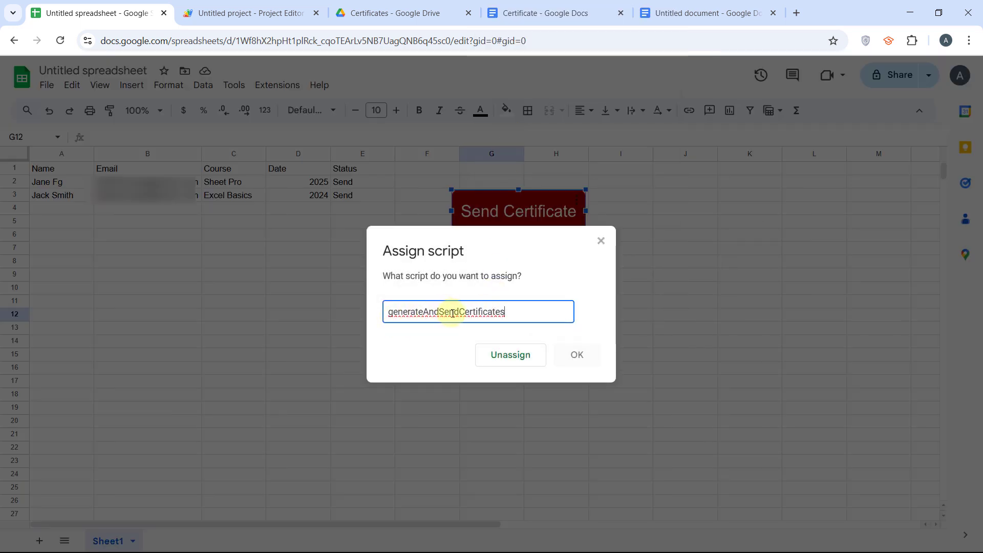
{"action": "left_click", "coordinate": [576, 354]}
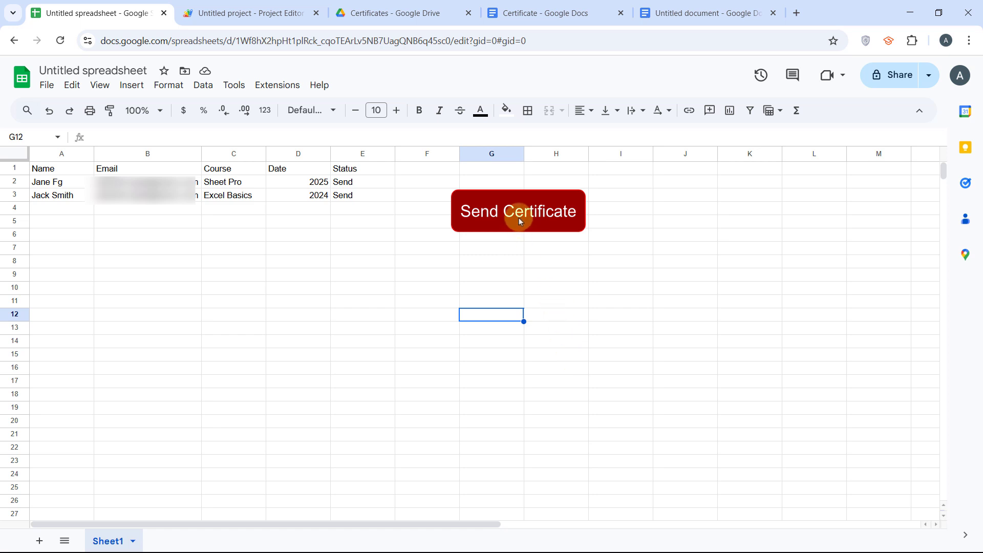
- Run the certificate script from the button so both student rows show Sent
{"action": "left_click", "coordinate": [519, 211]}
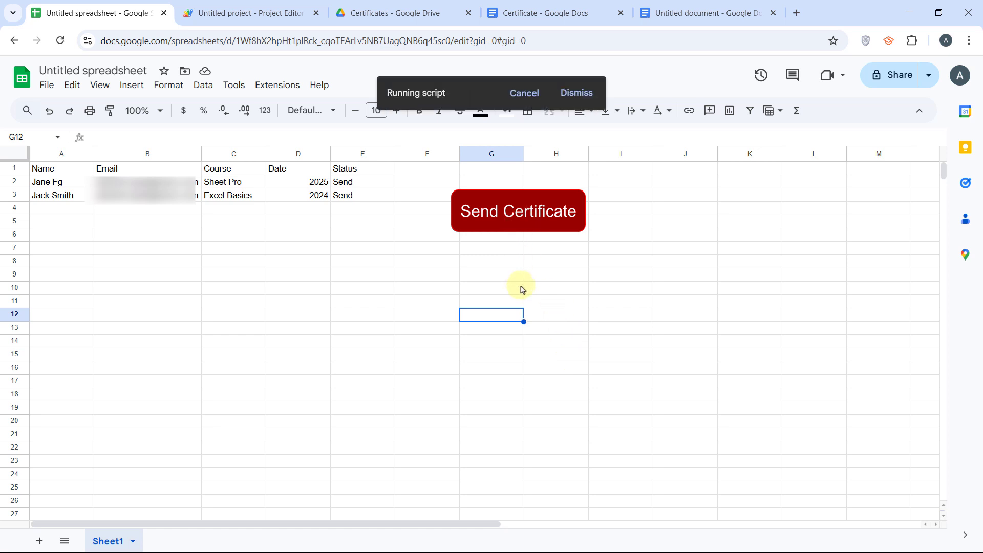
{"action": "left_click", "coordinate": [517, 211]}
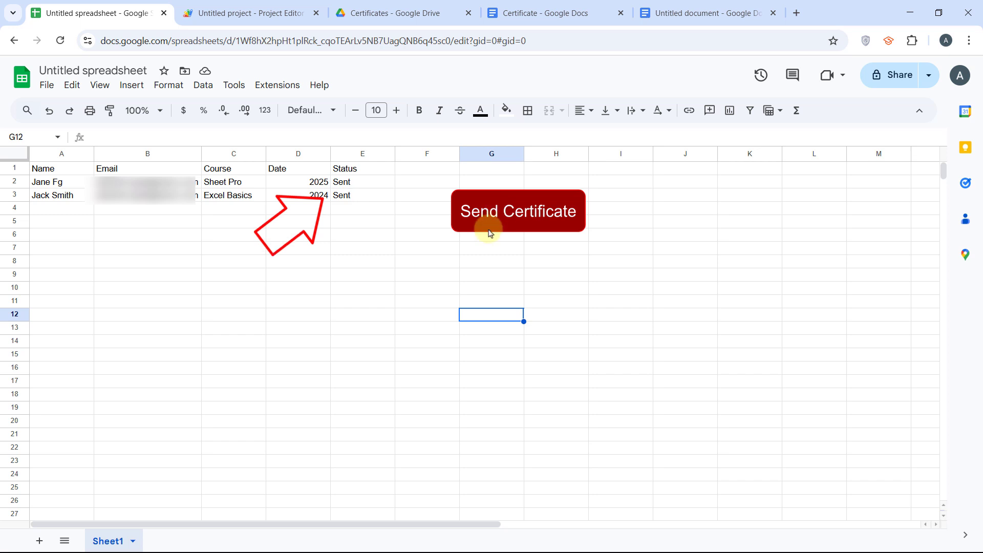
{"action": "mouse_move", "coordinate": [348, 213]}
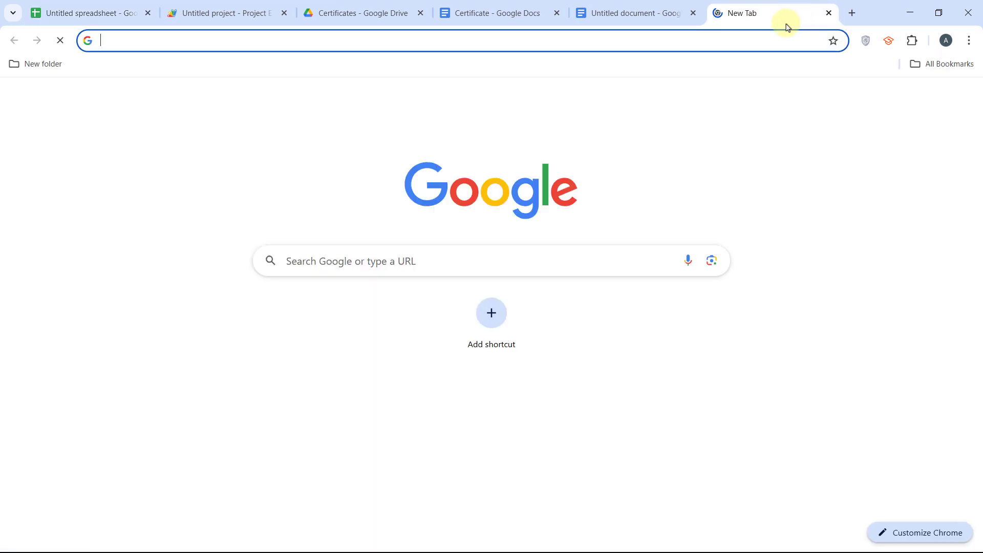
{"action": "type", "text": "mail.yahoo.com/d/folders/41/messages/27099"}
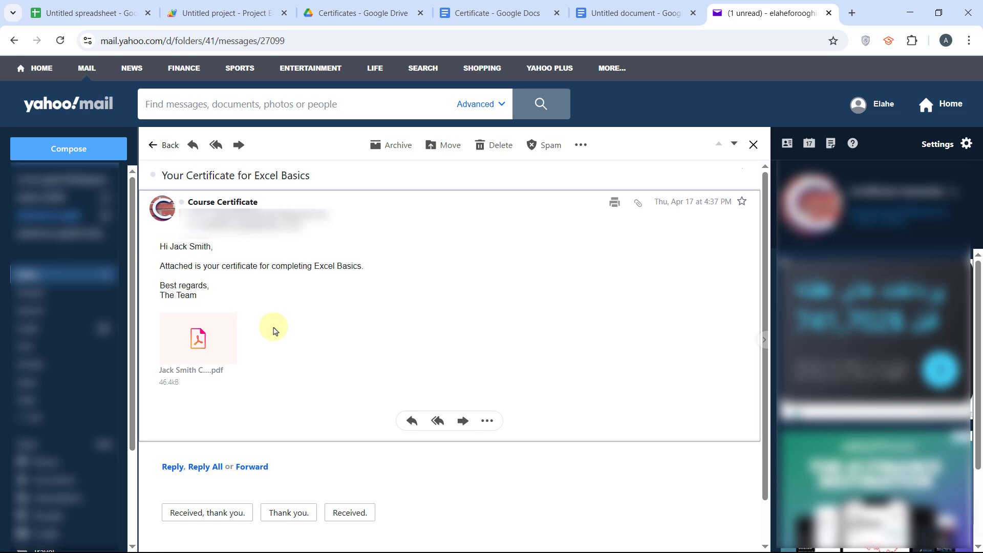
{"action": "left_click", "coordinate": [198, 339]}
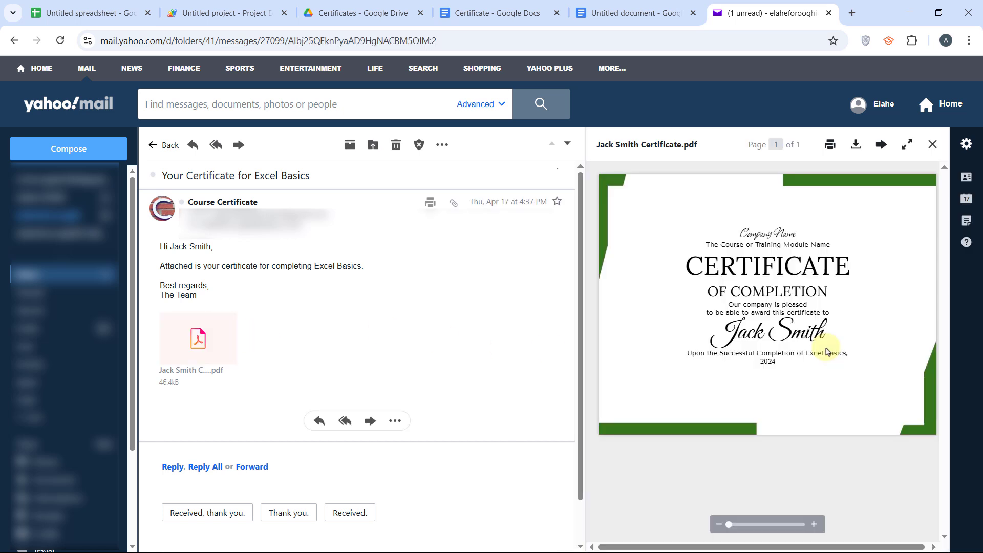
{"action": "left_click", "coordinate": [905, 145]}
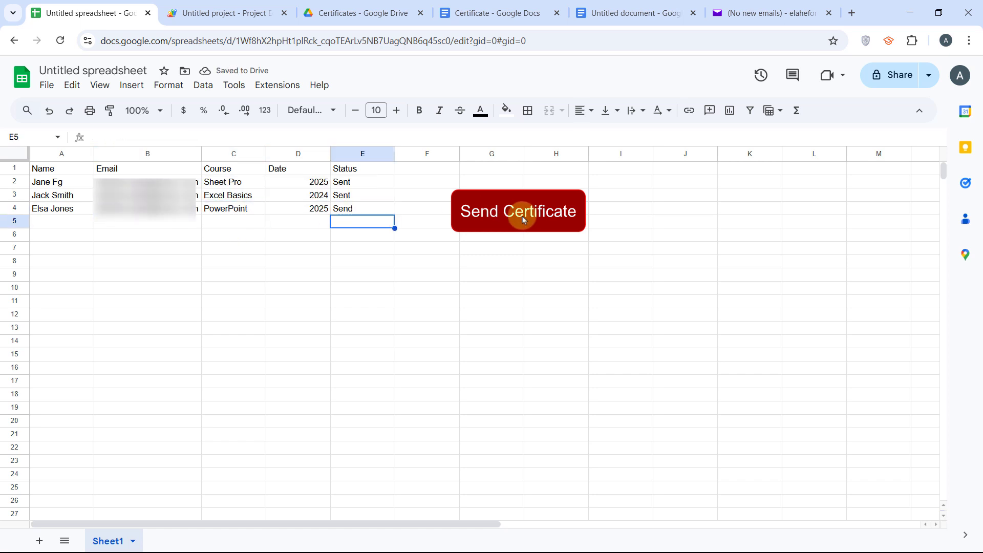
{"action": "left_click", "coordinate": [518, 211]}
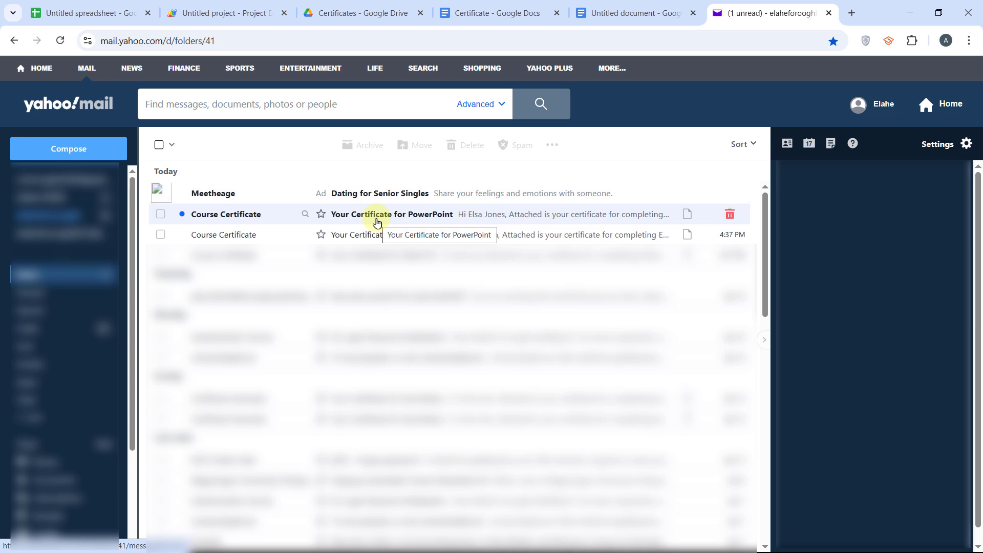
- Open the 'Your Certificate for PowerPoint' email and preview its attached PDF
{"action": "left_click", "coordinate": [392, 214]}
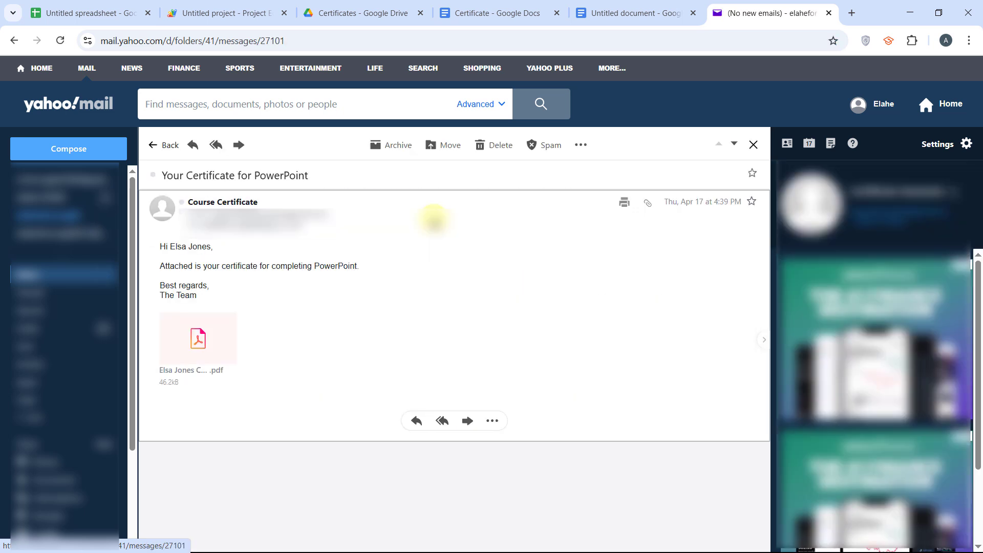
{"action": "left_click", "coordinate": [197, 339]}
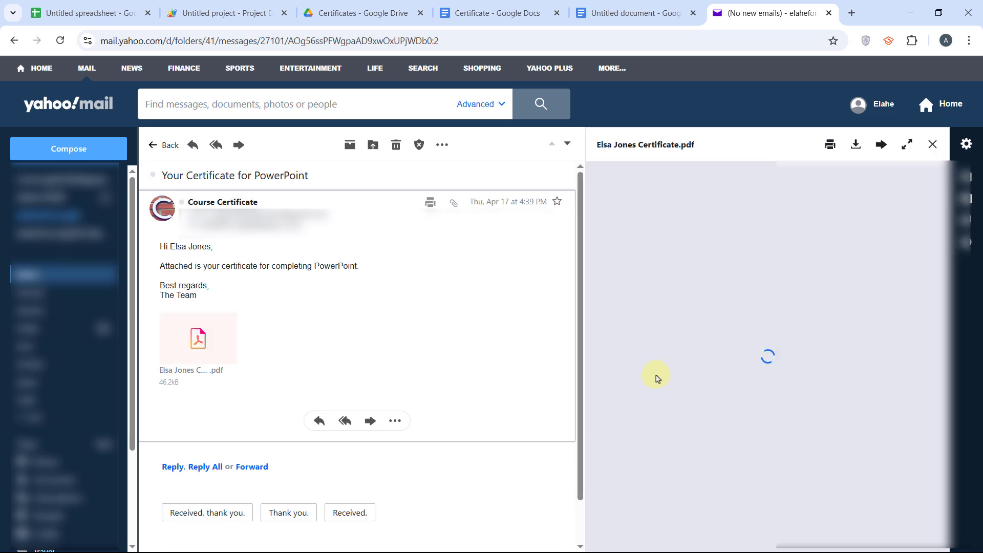